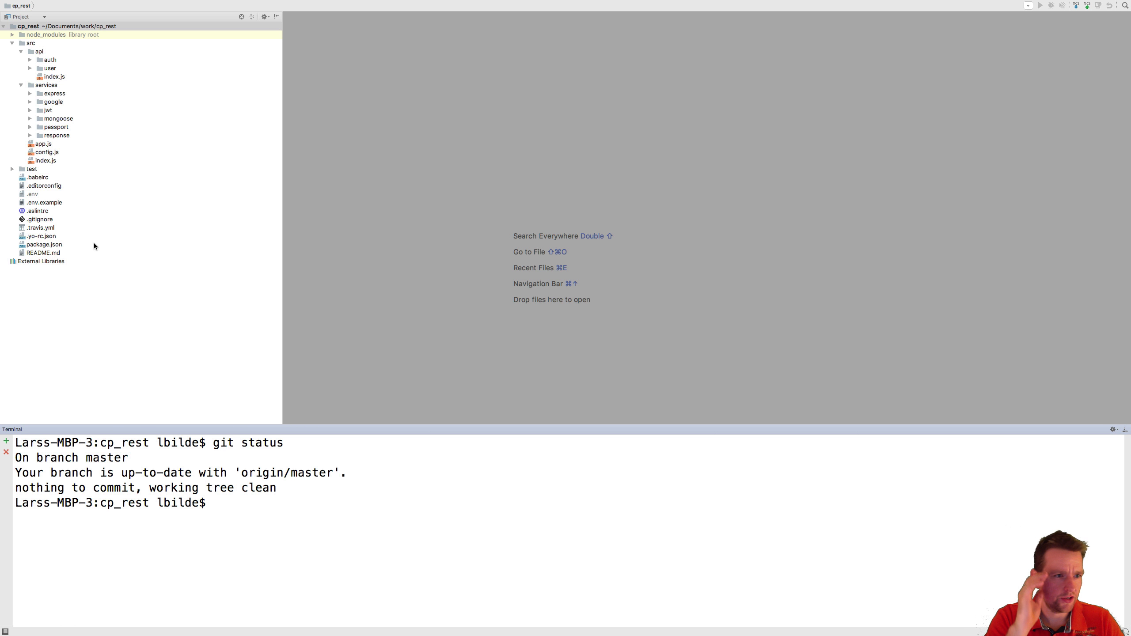
pyautogui.moveTo(43, 34)
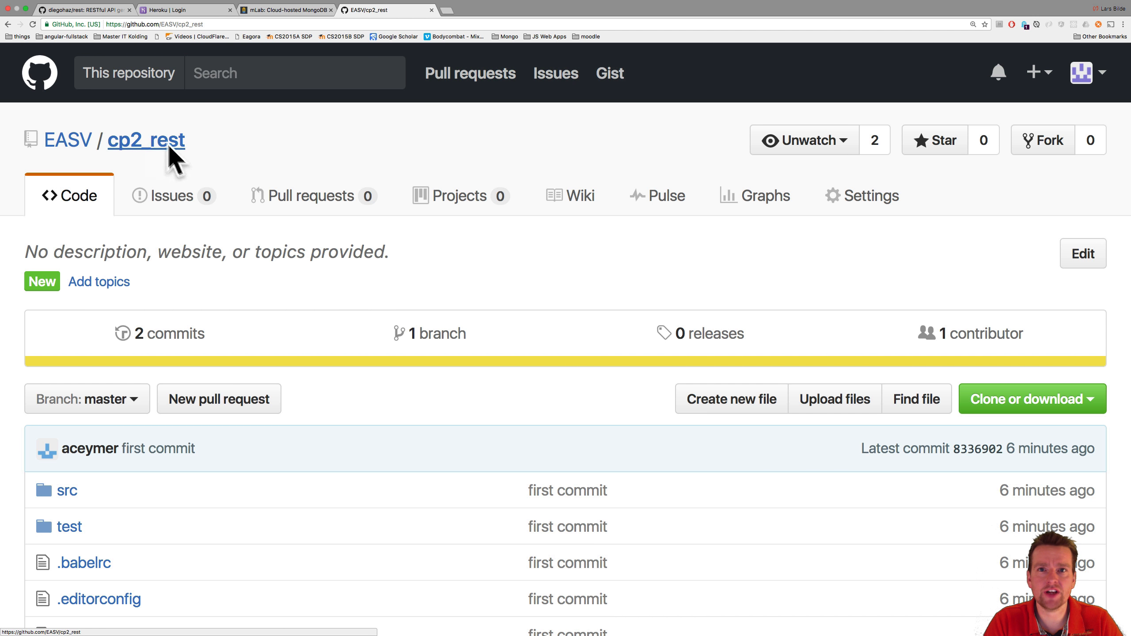
pyautogui.moveTo(133, 155)
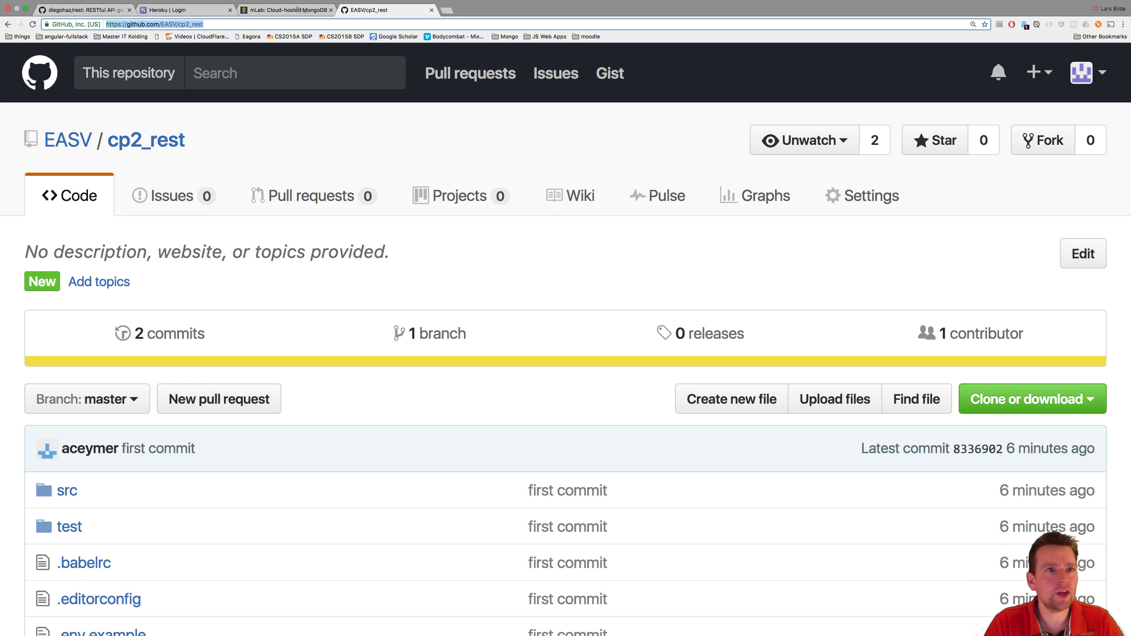
# Log in to Heroku and land on the empty Personal apps page
pyautogui.click(185, 9)
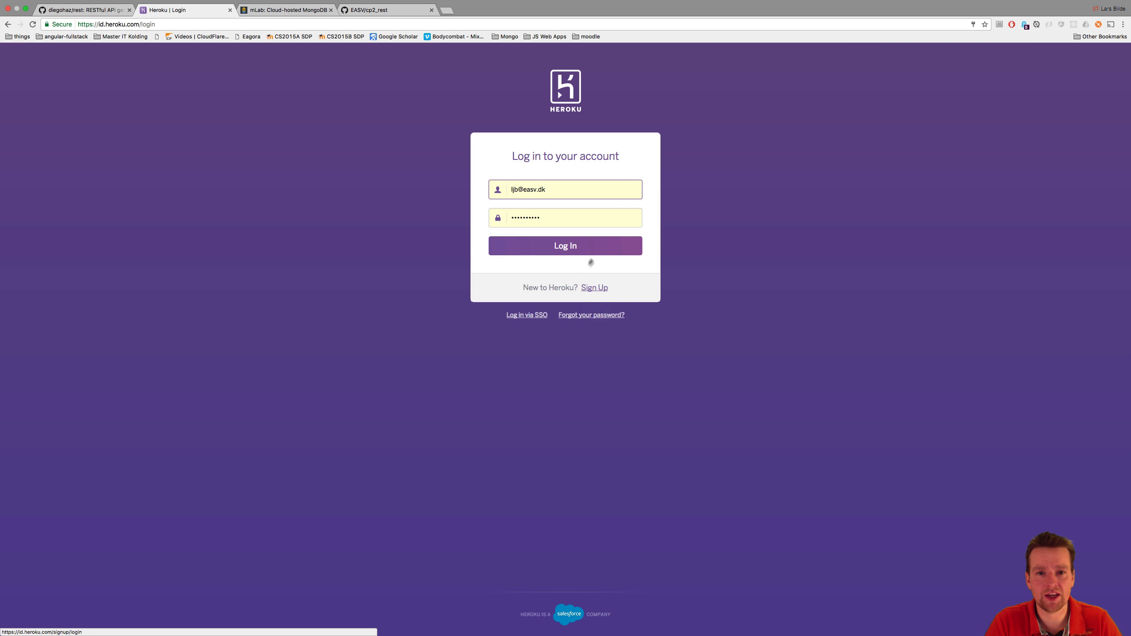
pyautogui.click(565, 246)
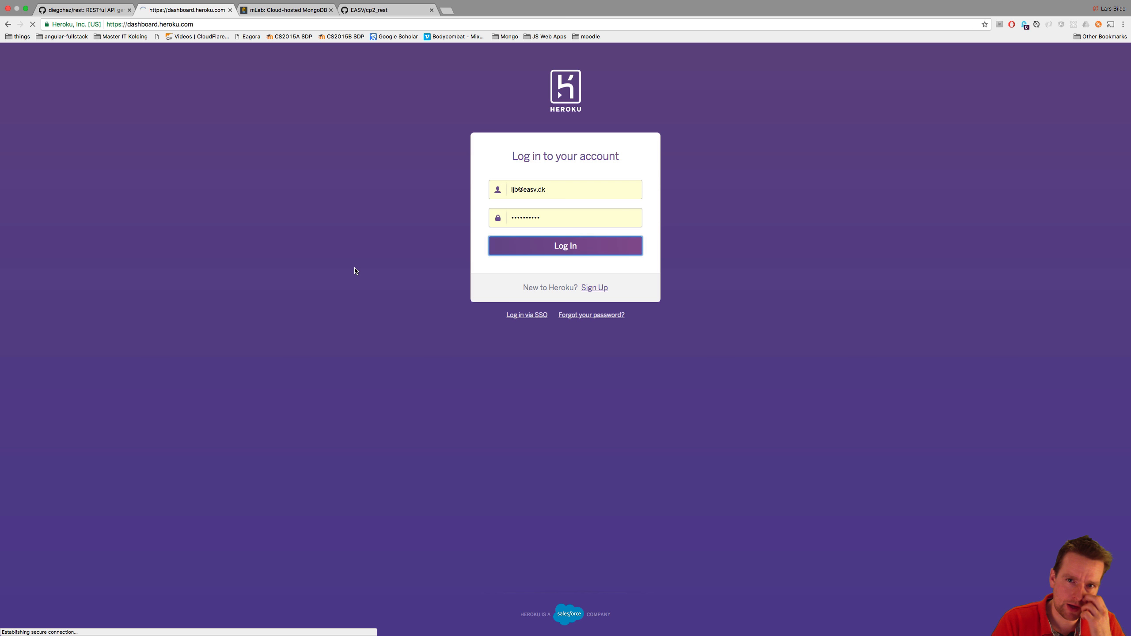
pyautogui.click(565, 246)
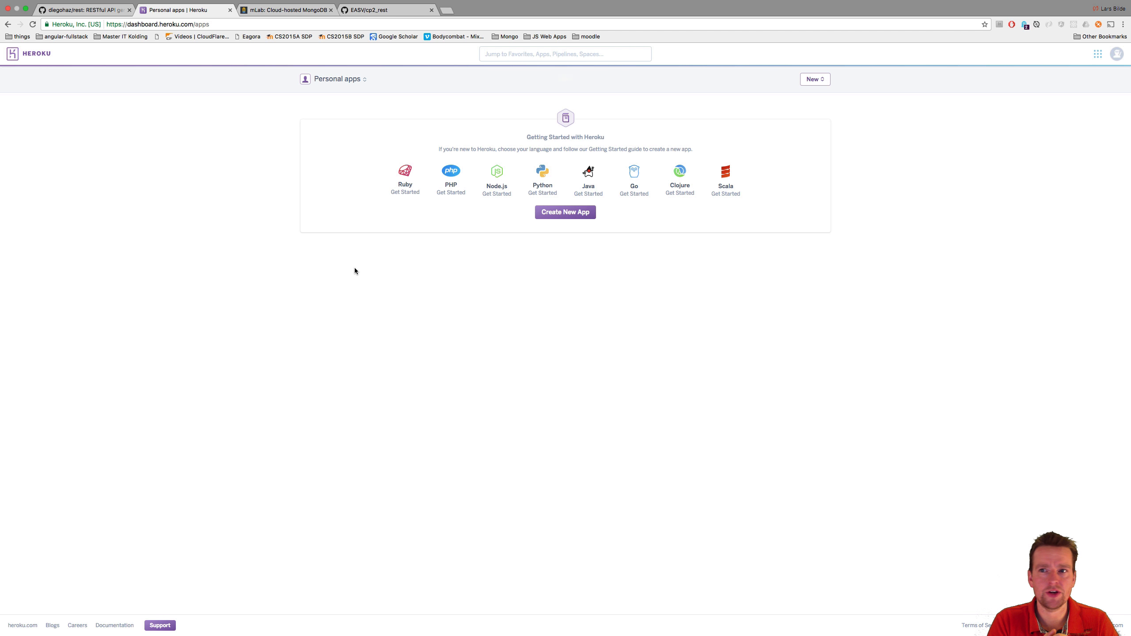
# Choose Create new app from the dashboard's New menu
pyautogui.click(814, 79)
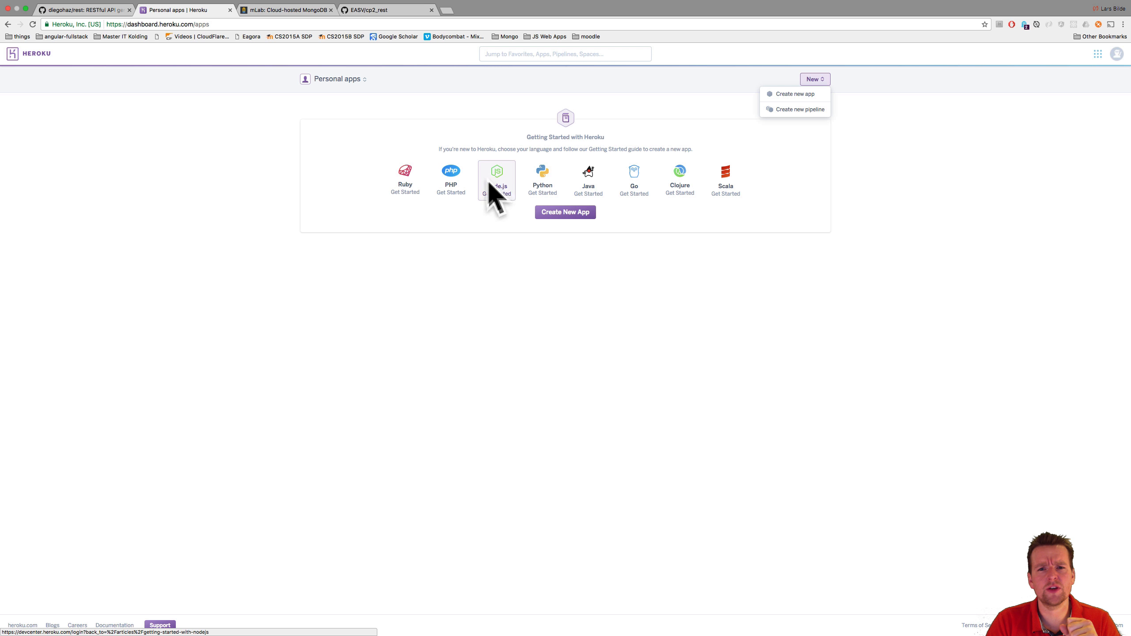
pyautogui.click(795, 94)
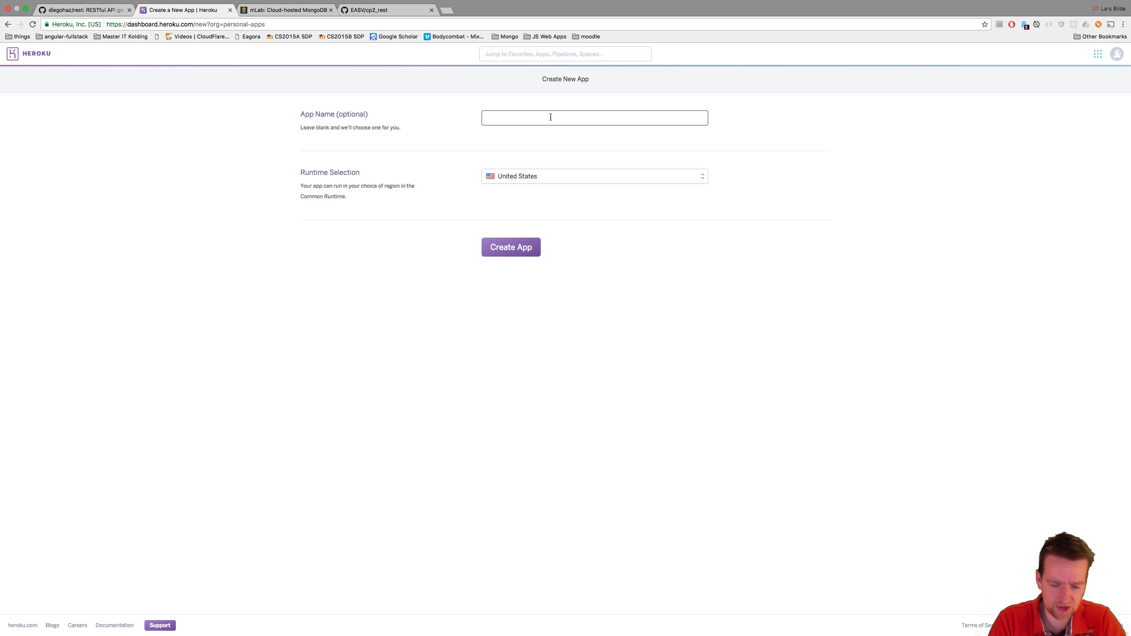
# Create the app 'cp2rest' with Europe as its runtime region
pyautogui.write('cp2_rest')
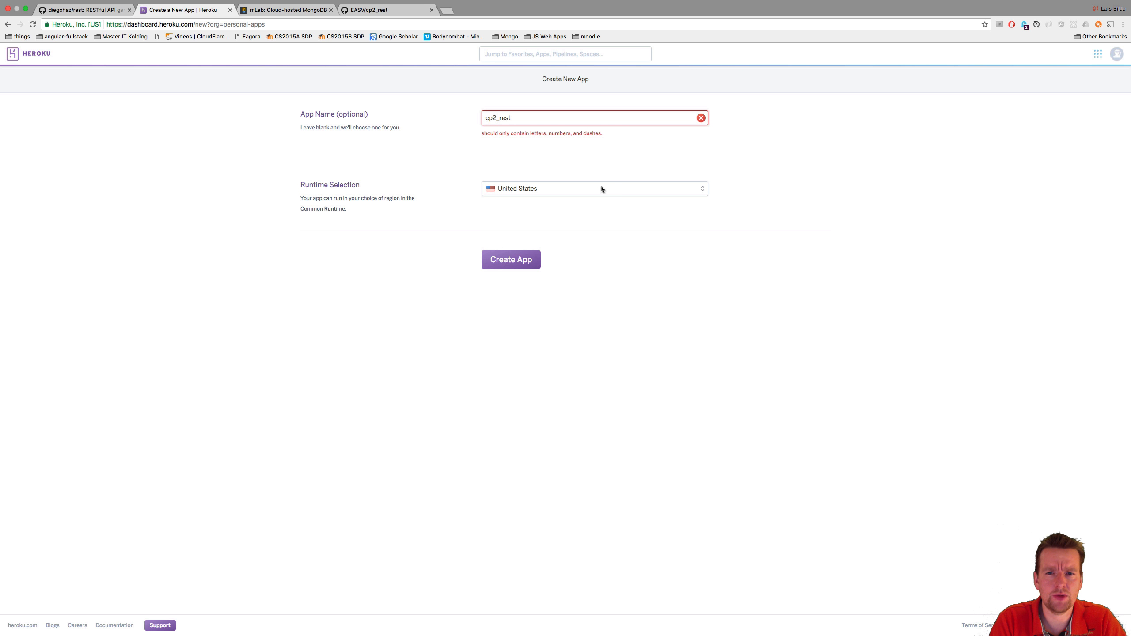
pyautogui.moveTo(498, 123)
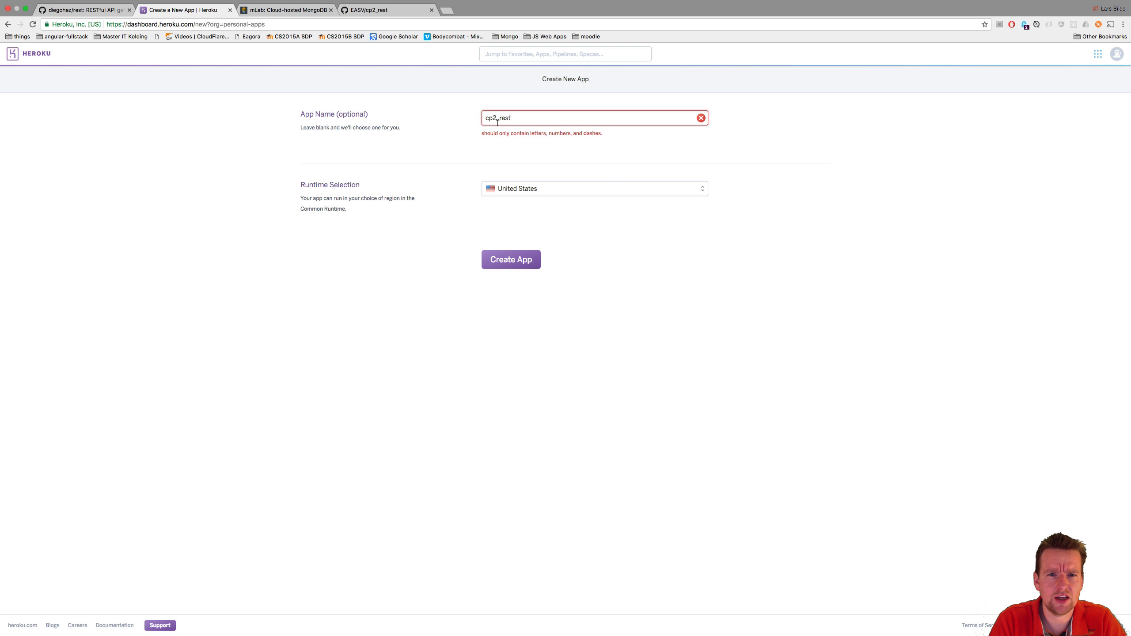
pyautogui.write('cp2rest')
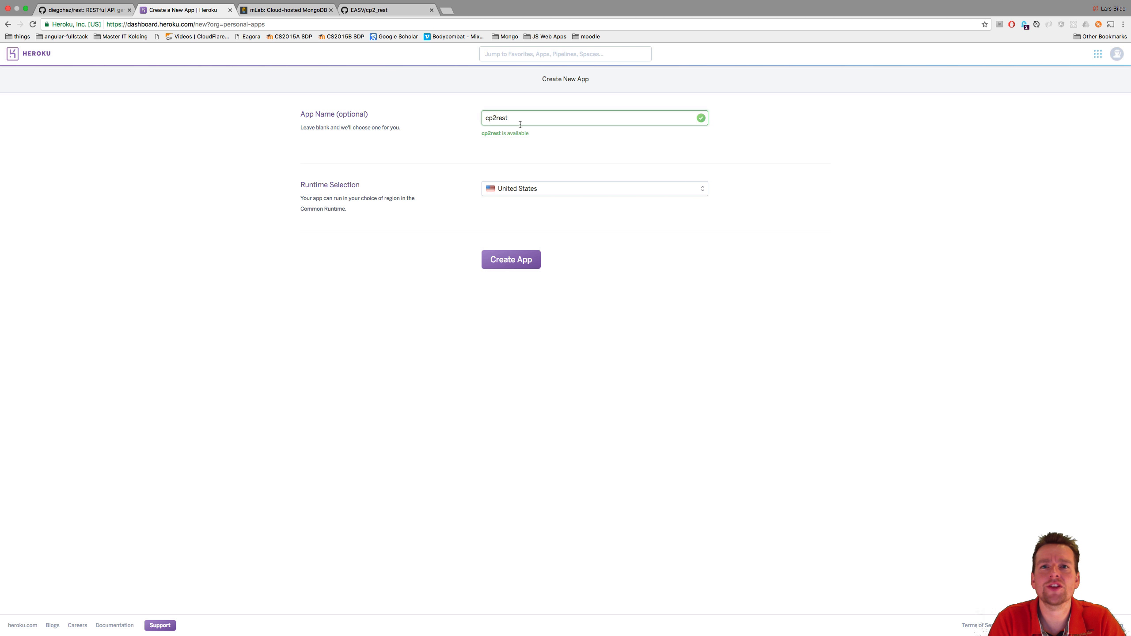
pyautogui.click(593, 188)
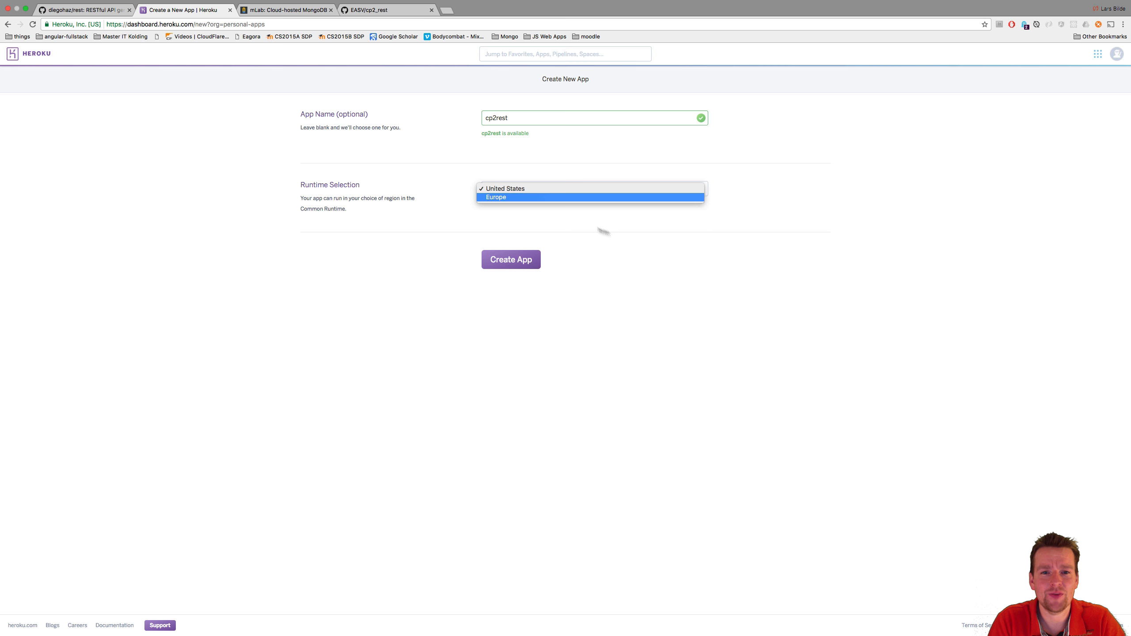
pyautogui.click(496, 197)
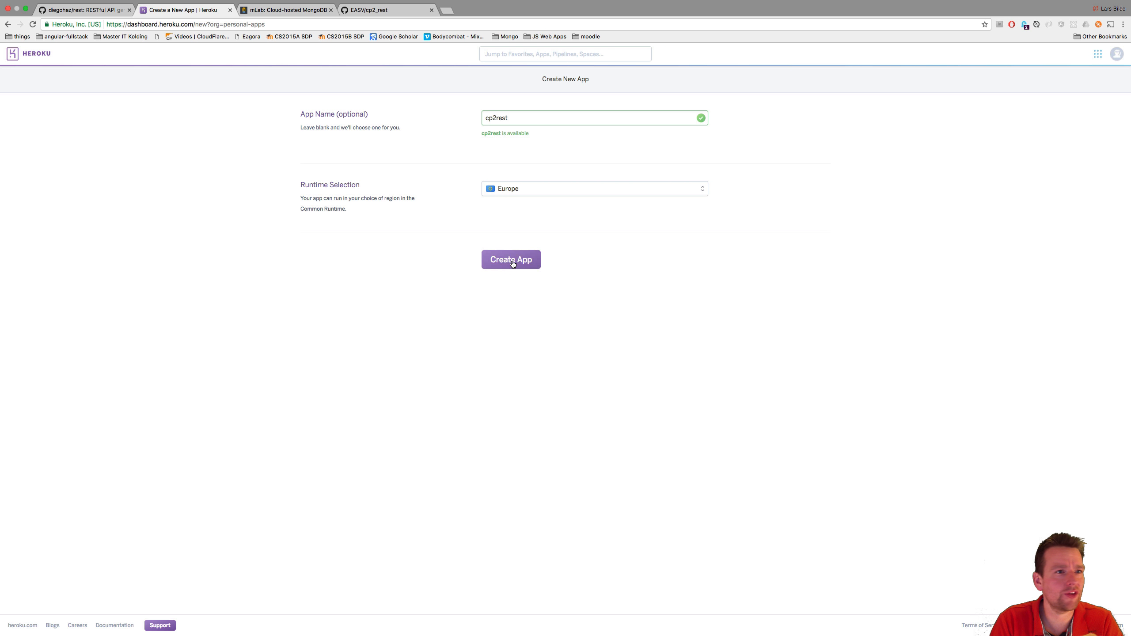
pyautogui.click(511, 259)
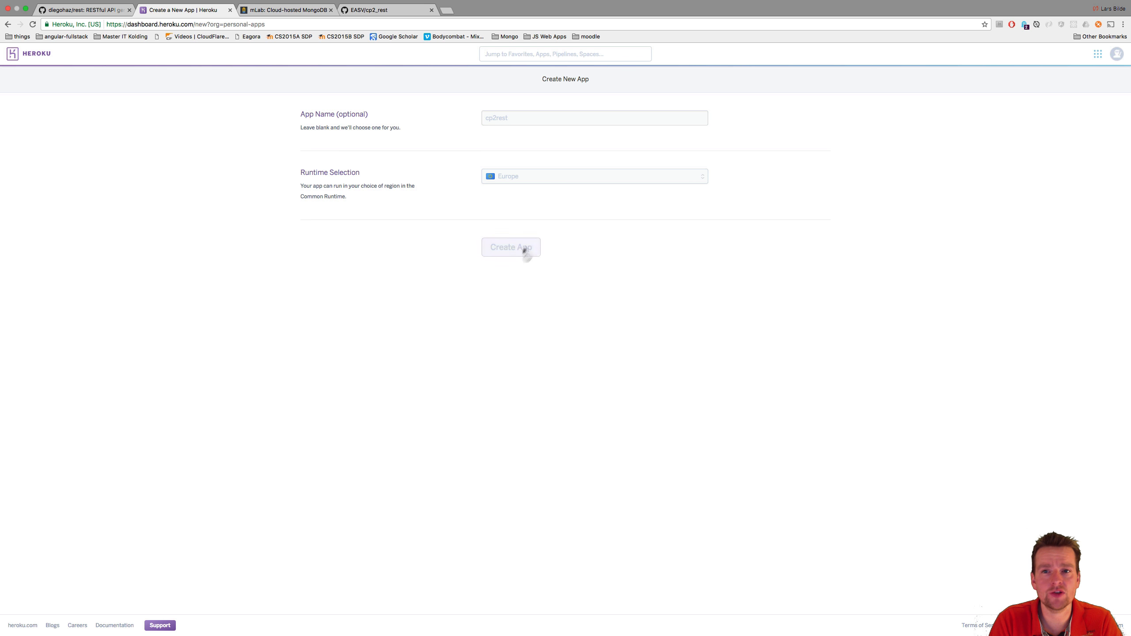
pyautogui.click(511, 247)
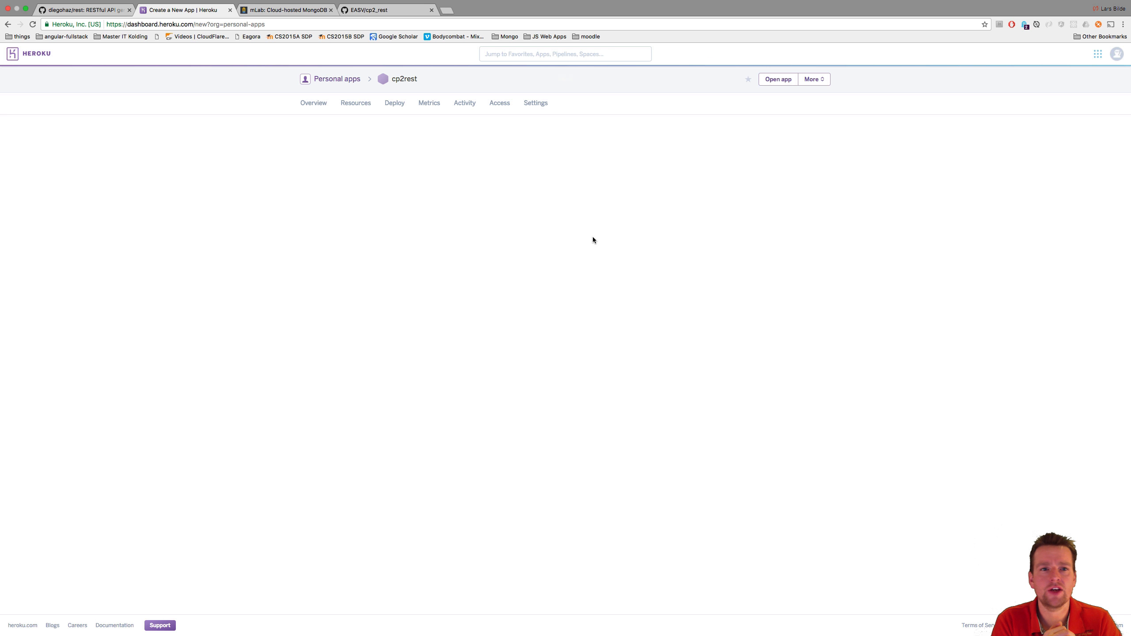
# View cp2rest's Deploy instructions and follow the Heroku CLI documentation link
pyautogui.click(394, 103)
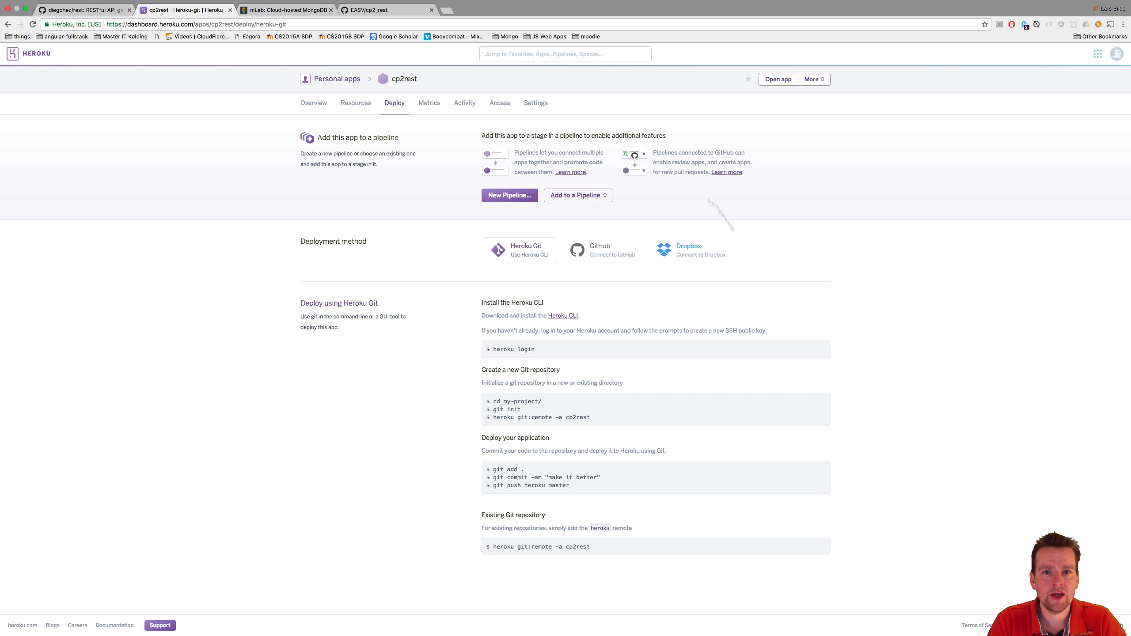
pyautogui.moveTo(562, 315)
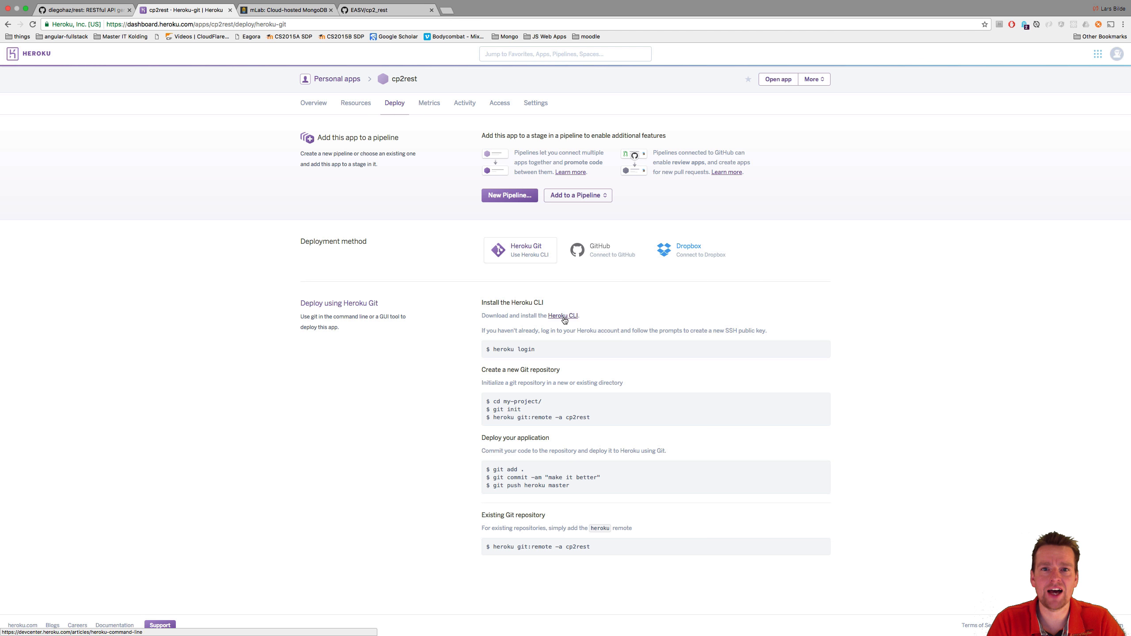
pyautogui.click(564, 316)
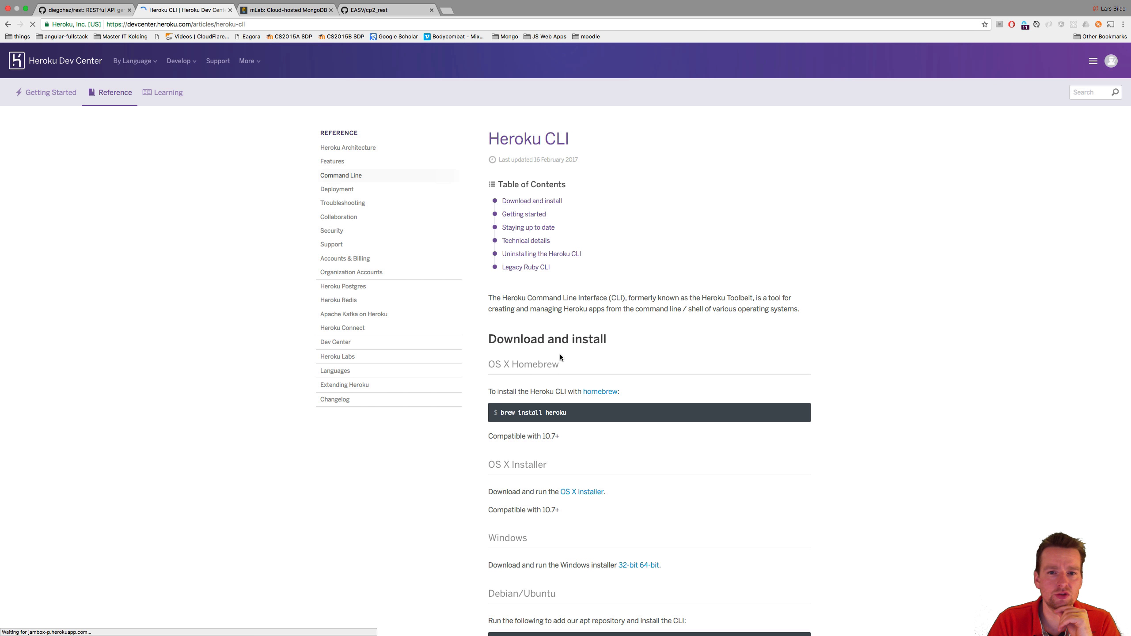
# Download the 64-bit Windows Heroku CLI installer and select the 'brew install heroku' command
pyautogui.scroll(-3)
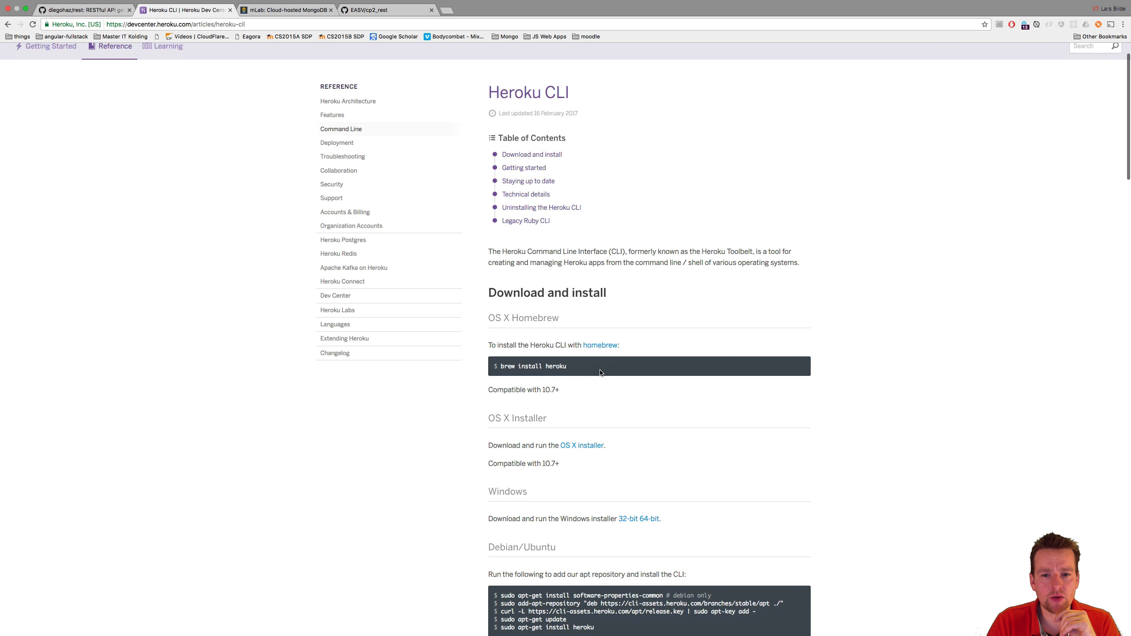
pyautogui.scroll(-3)
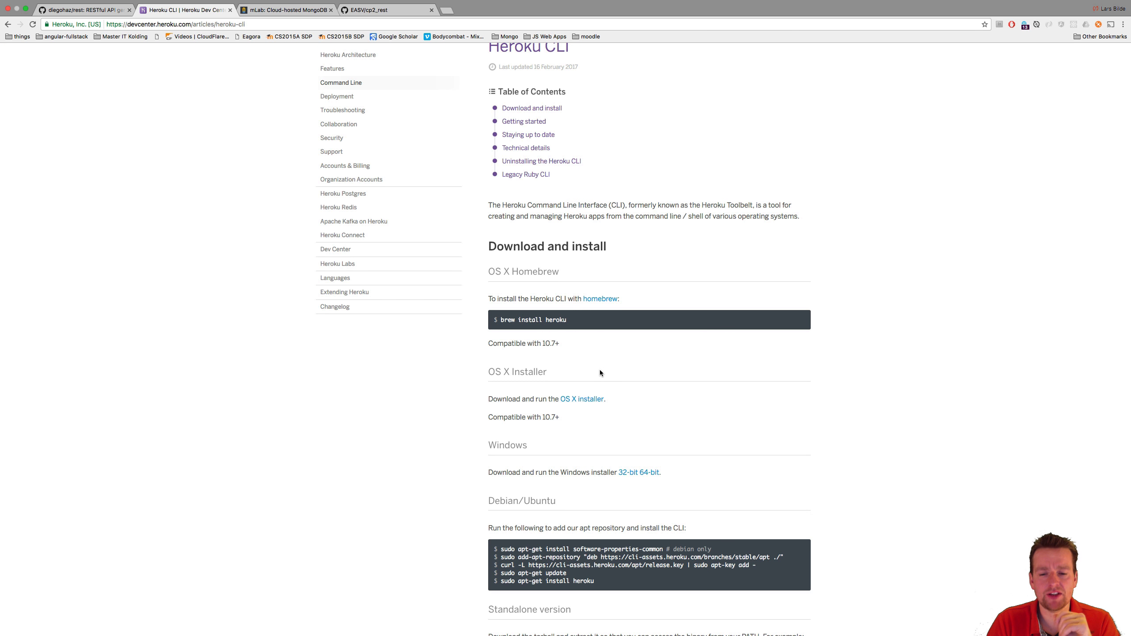
pyautogui.scroll(-3)
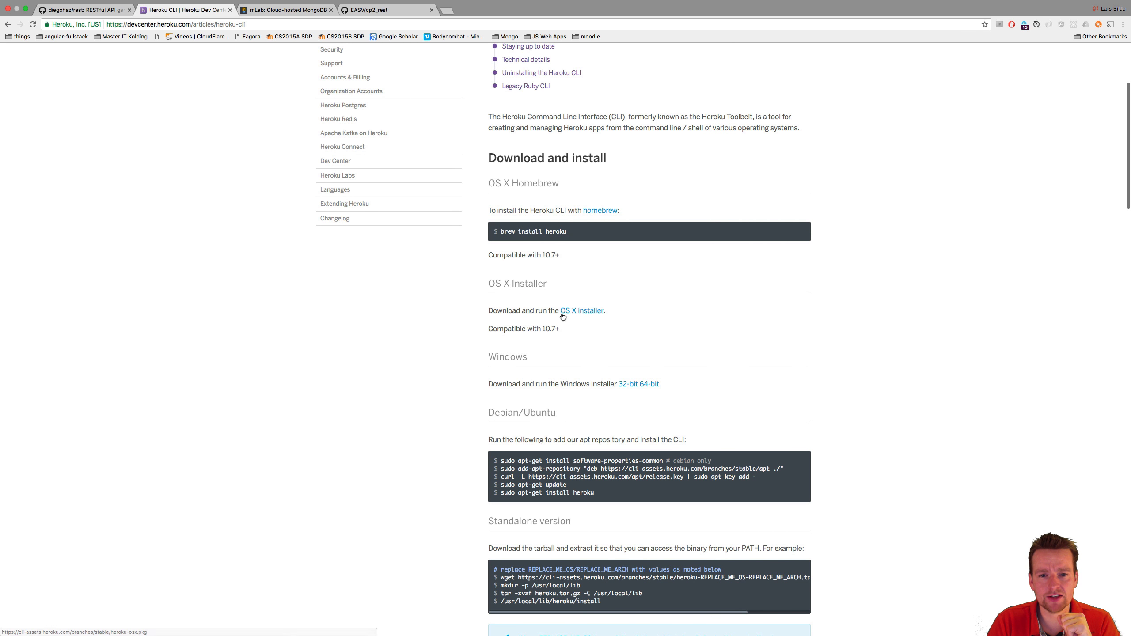
pyautogui.scroll(-3)
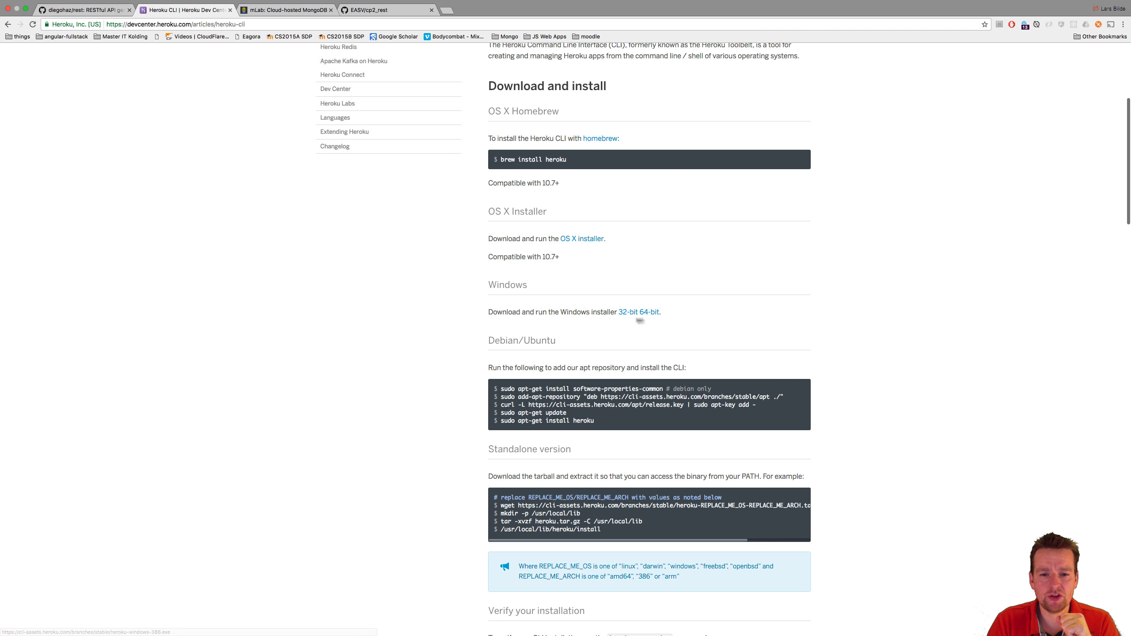
pyautogui.click(649, 312)
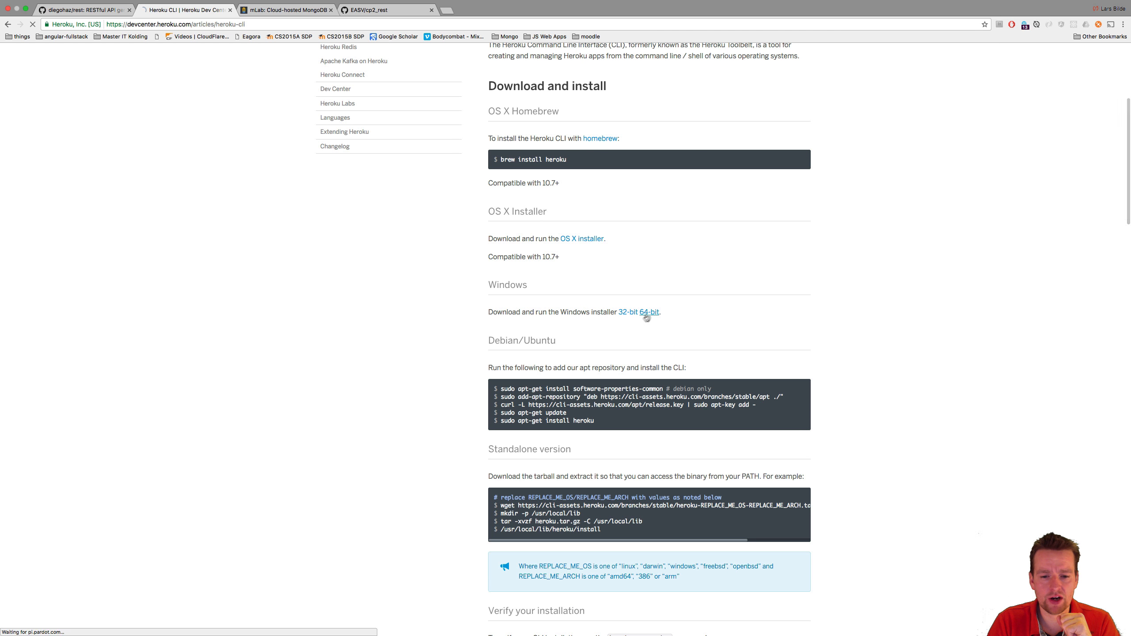
pyautogui.click(647, 311)
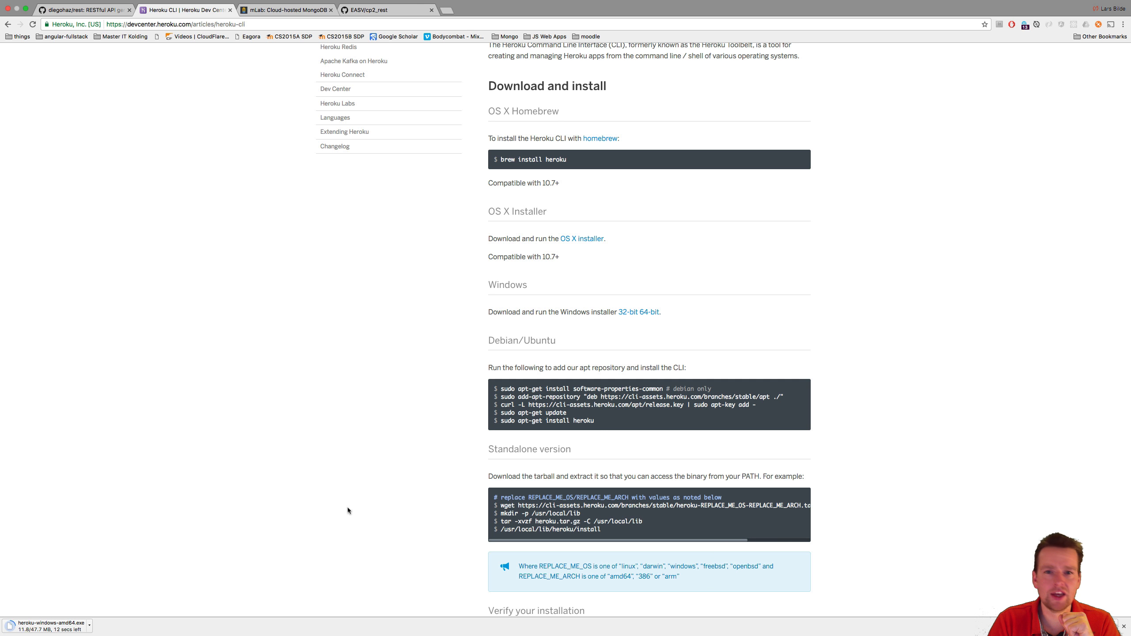
pyautogui.moveTo(334, 403)
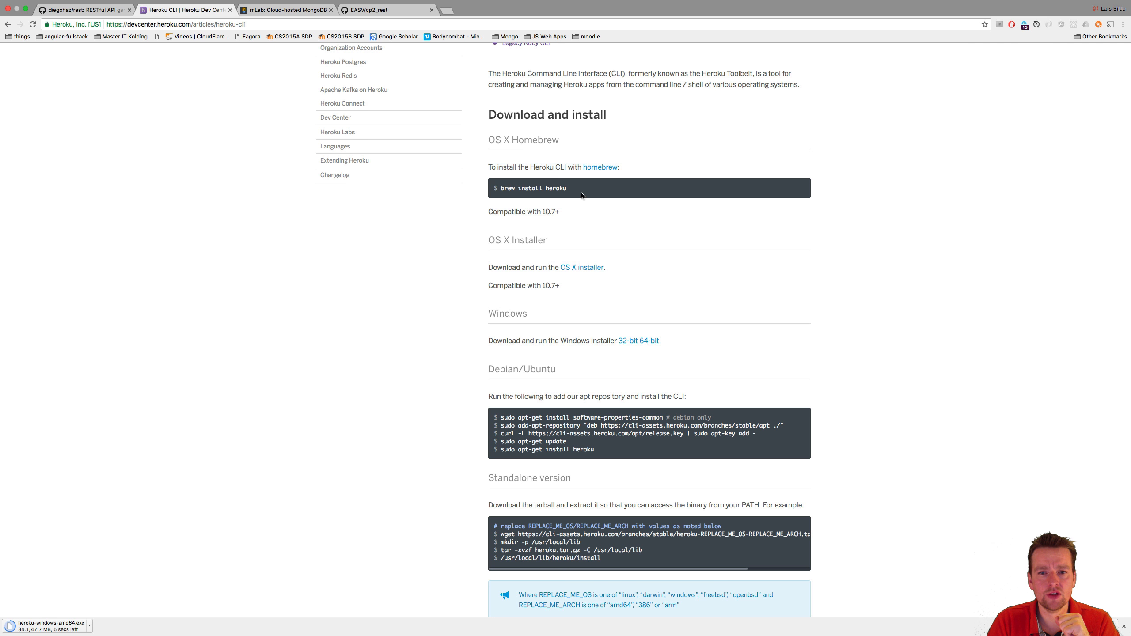
pyautogui.doubleClick(532, 188)
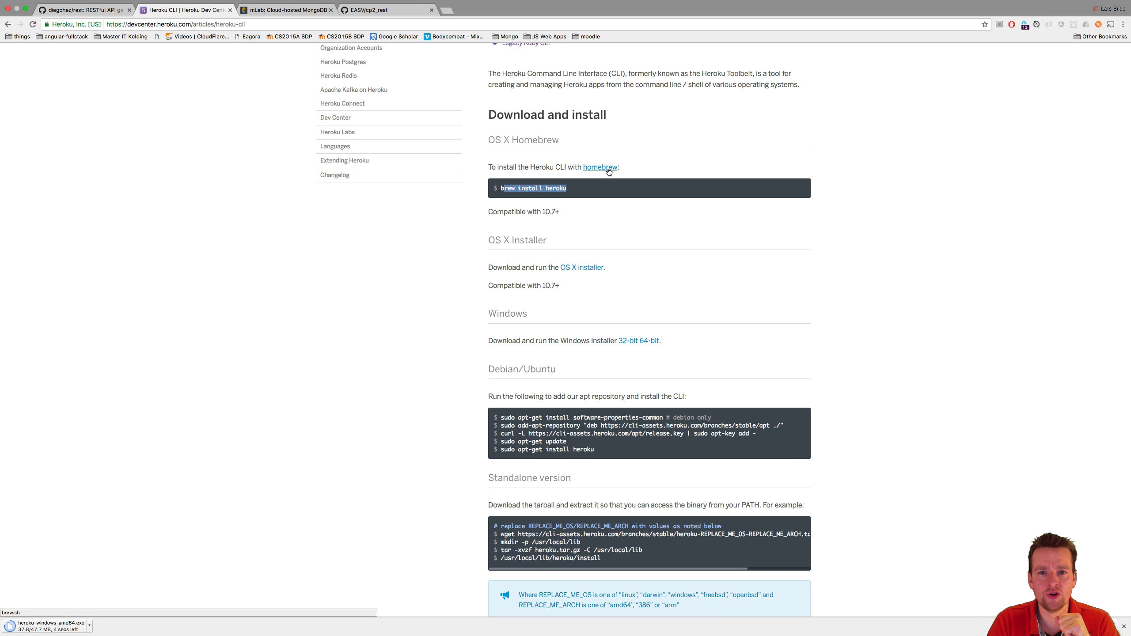
pyautogui.moveTo(546, 203)
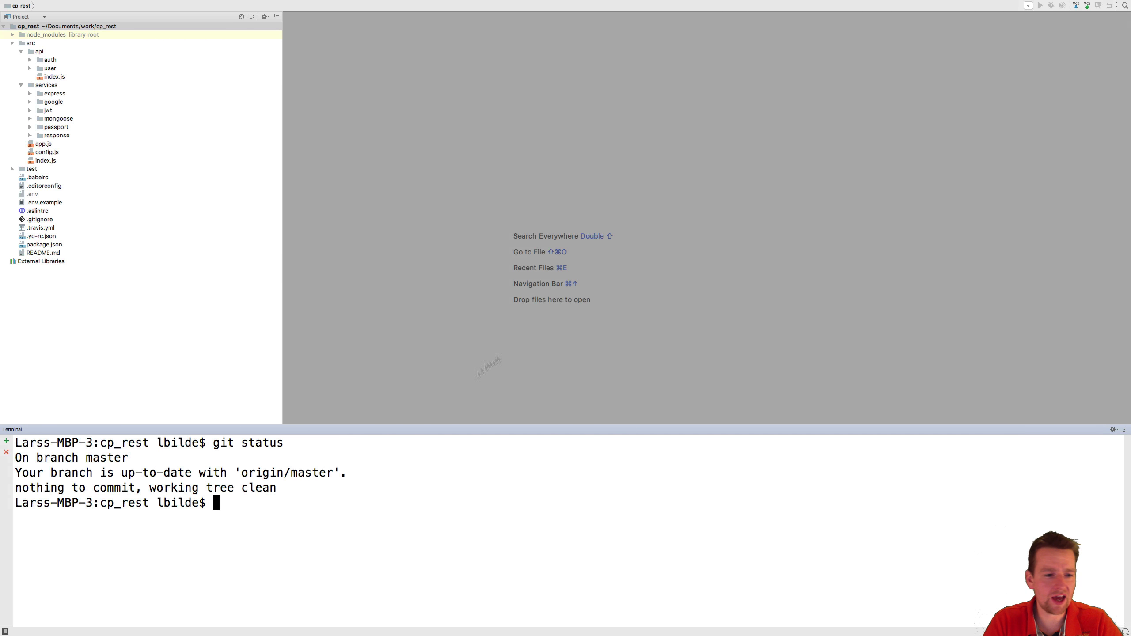
# Run 'heroku help' and 'heroku version' in the WebStorm terminal
pyautogui.write('heroku he')
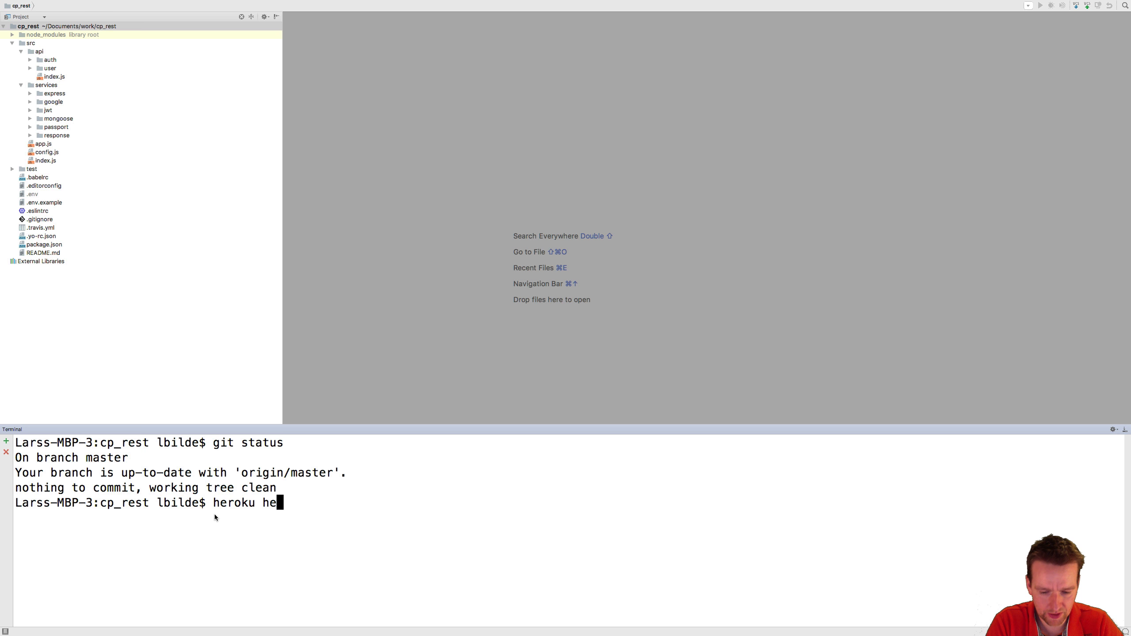
pyautogui.press('enter')
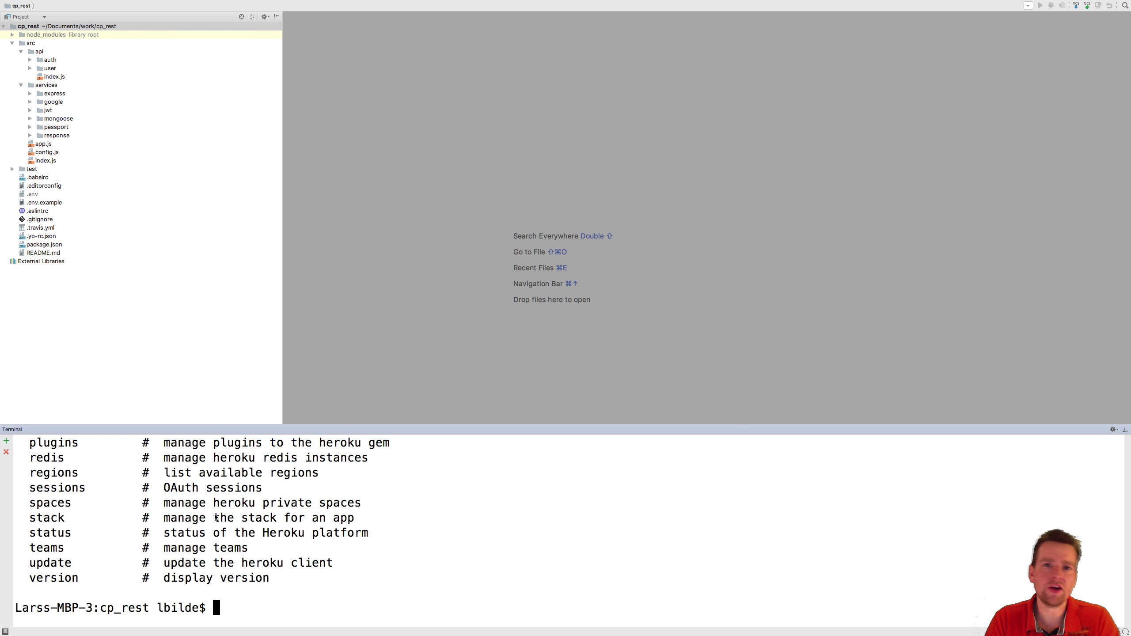
pyautogui.write('heroku help')
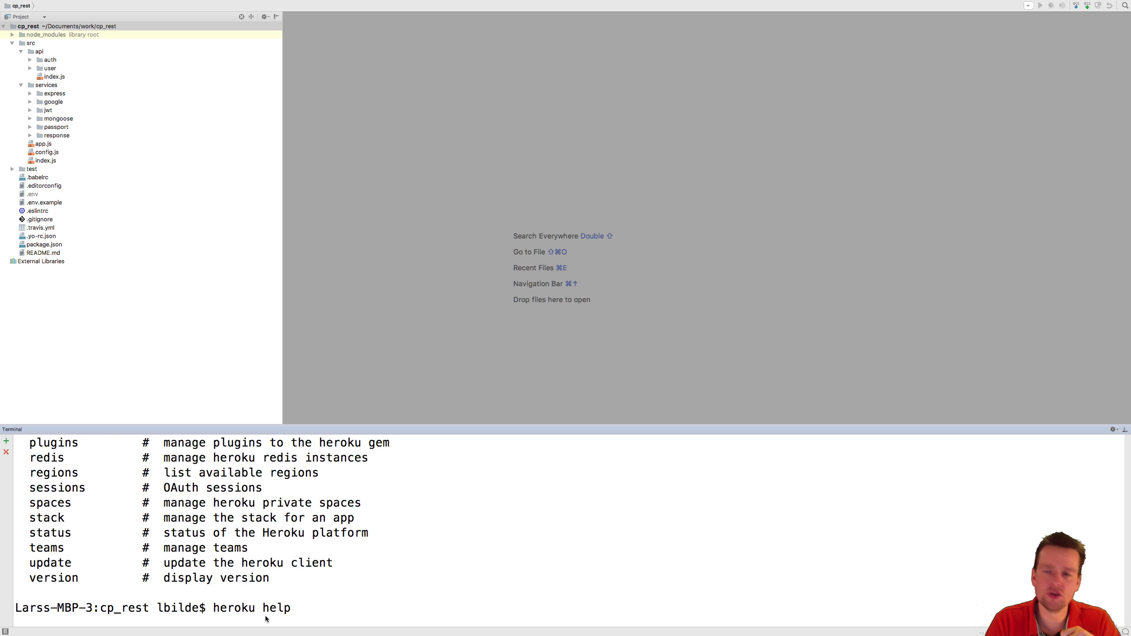
pyautogui.write('version')
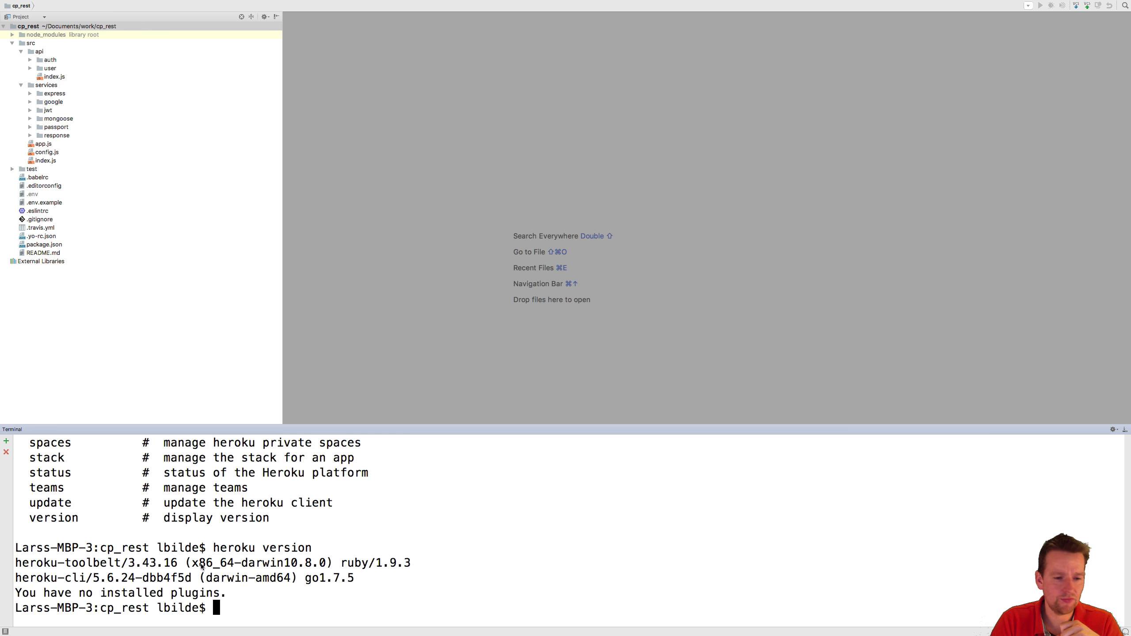
pyautogui.moveTo(291, 590)
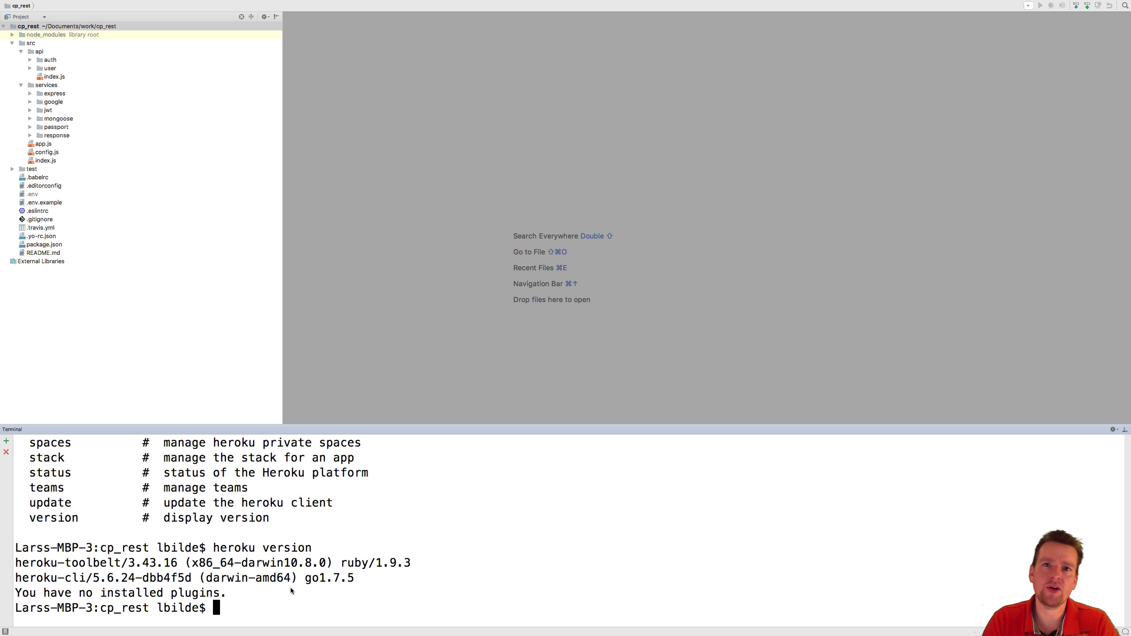